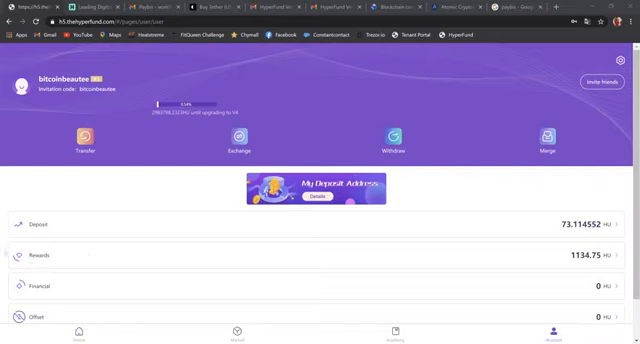
{"action": "mouse_move", "coordinate": [328, 272]}
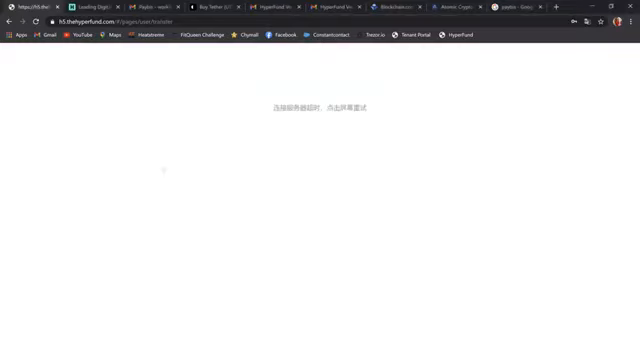
{"action": "mouse_move", "coordinate": [258, 168]}
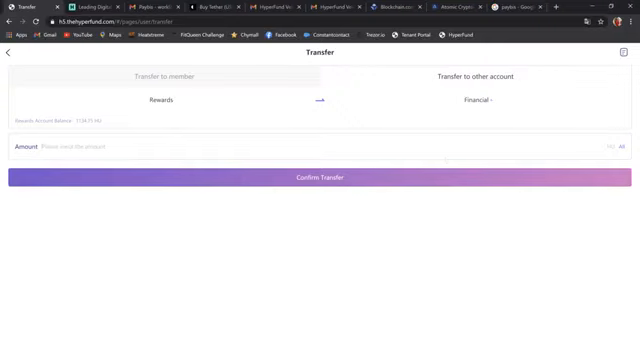
Step: Transfer an entered amount from the Rewards balance to the Financial account and confirm it
{"action": "left_click", "coordinate": [112, 148]}
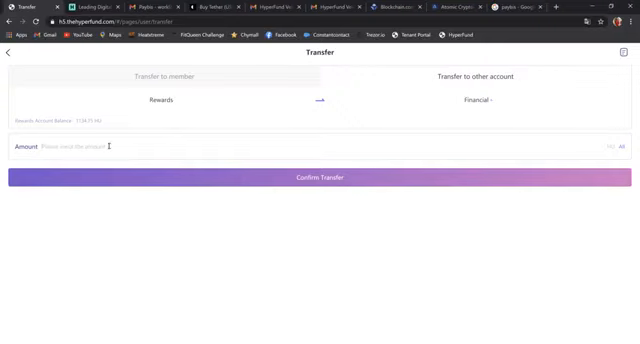
{"action": "type", "text": "1"}
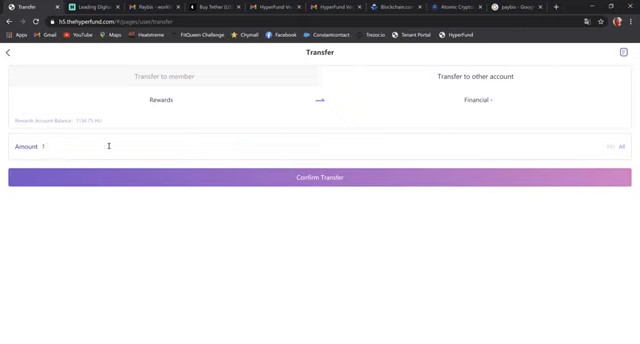
{"action": "type", "text": "1"}
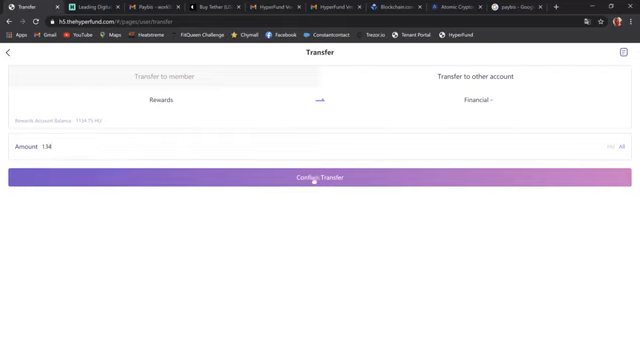
{"action": "left_click", "coordinate": [320, 176]}
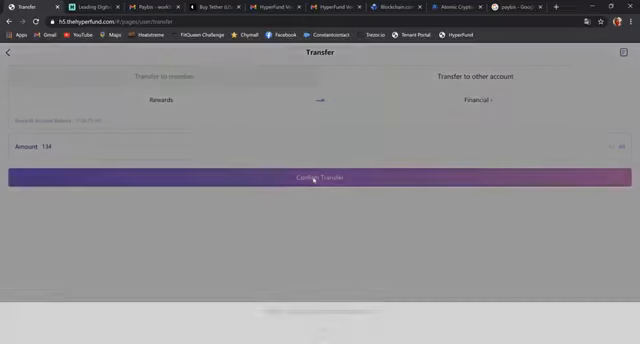
{"action": "left_click", "coordinate": [320, 176]}
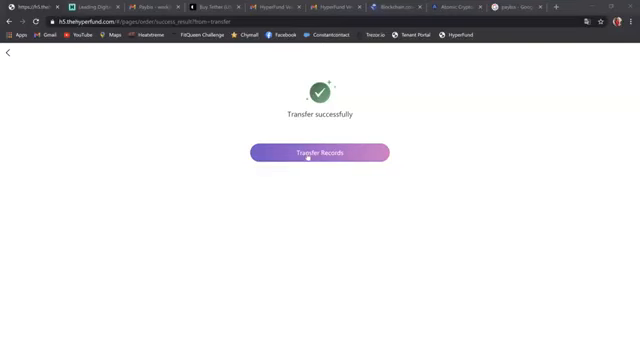
Step: Leave the transfer success page and dismiss the home-page announcement popup
{"action": "left_click", "coordinate": [320, 152]}
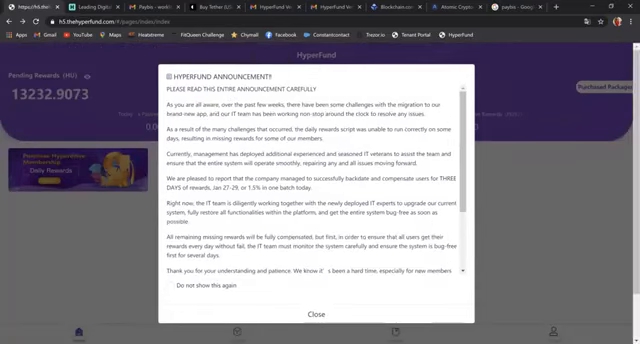
{"action": "left_click", "coordinate": [316, 312]}
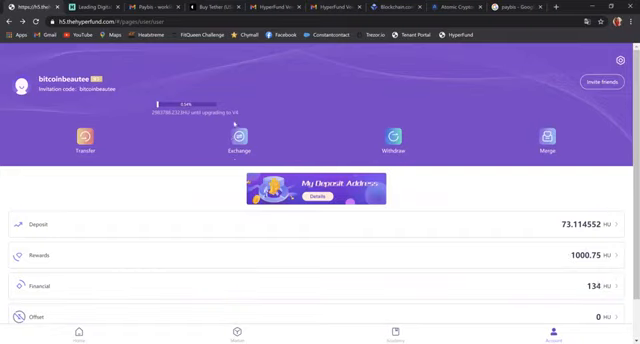
Step: Exchange Financial funds into MEP with the transaction password, then return to the dashboard
{"action": "left_click", "coordinate": [236, 138]}
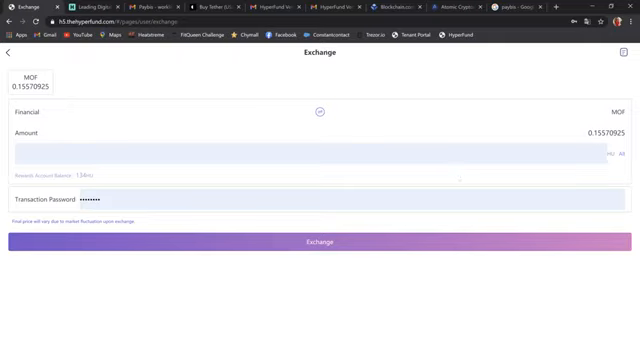
{"action": "type", "text": "1.68"}
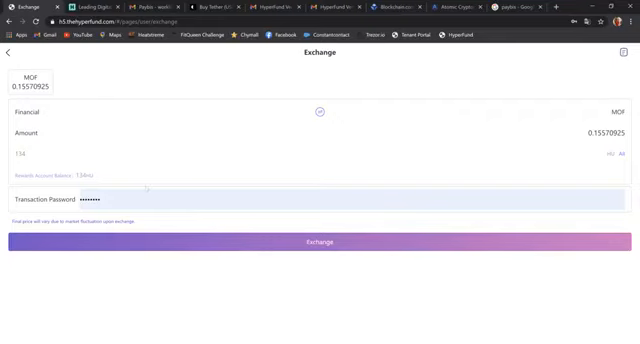
{"action": "mouse_move", "coordinate": [164, 204]}
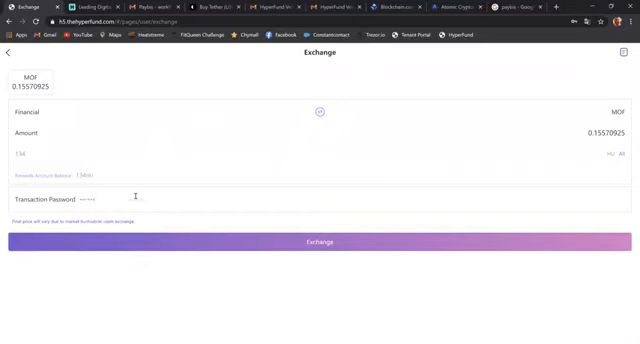
{"action": "left_click", "coordinate": [304, 244]}
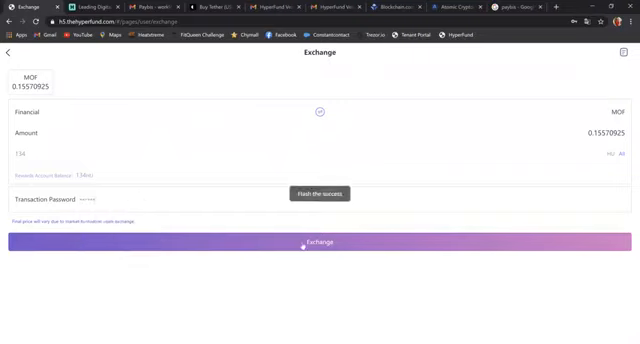
{"action": "left_click", "coordinate": [320, 244]}
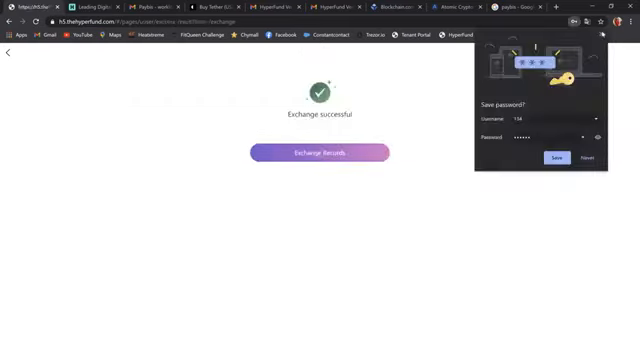
{"action": "left_click", "coordinate": [316, 152]}
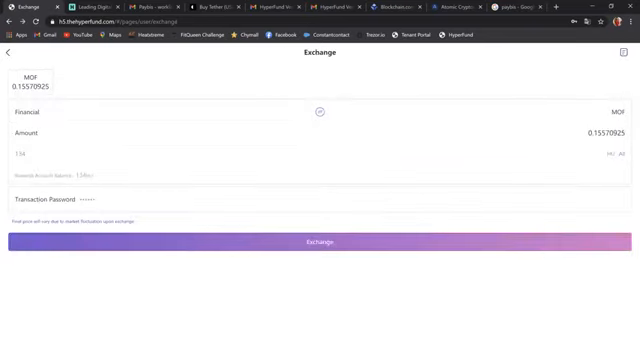
{"action": "left_click", "coordinate": [10, 52]}
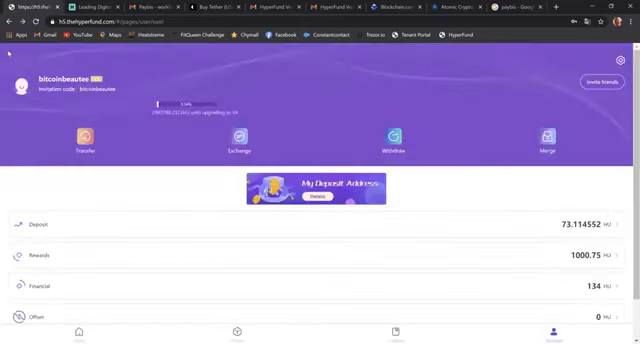
Step: Scroll the dashboard and bring up the MEP withdrawal form
{"action": "scroll", "scroll_direction": "down", "scroll_amount": 3}
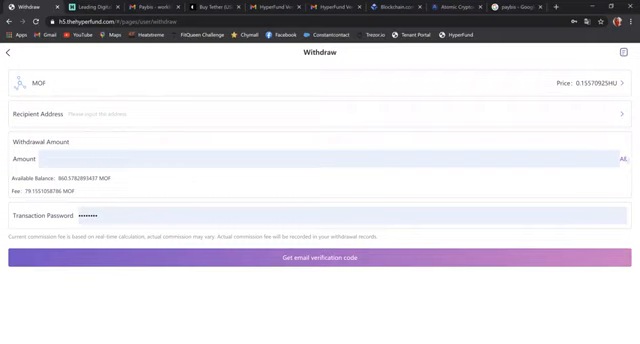
{"action": "left_click", "coordinate": [620, 158]}
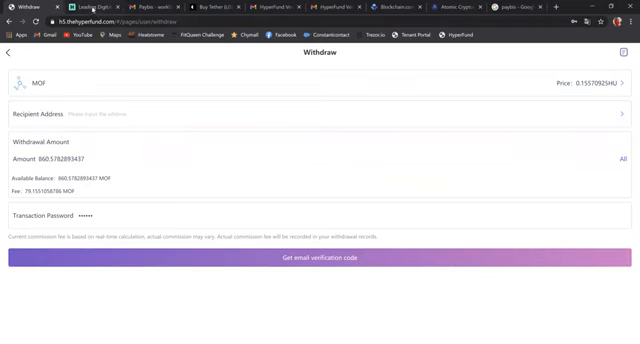
Step: Switch to Hoo, show My Assets and filter the coin list by 'mof'
{"action": "left_click", "coordinate": [104, 8]}
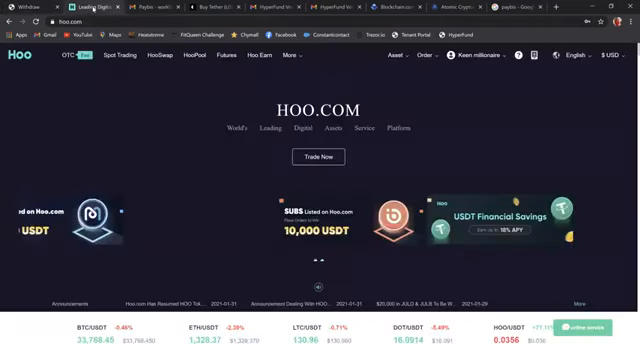
{"action": "mouse_move", "coordinate": [228, 148]}
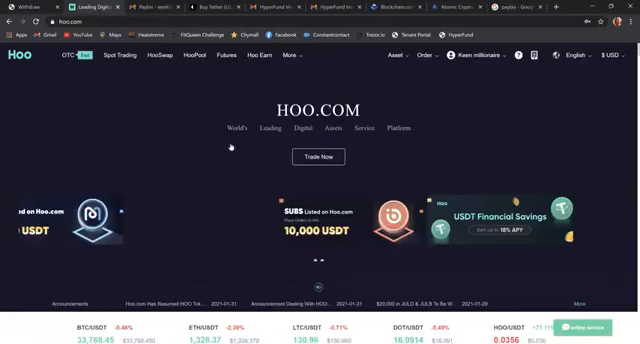
{"action": "mouse_move", "coordinate": [404, 80]}
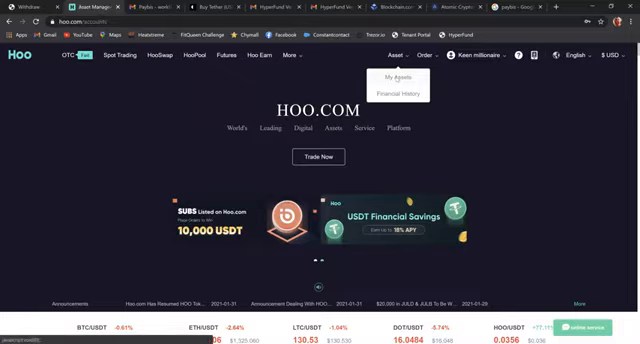
{"action": "left_click", "coordinate": [388, 76]}
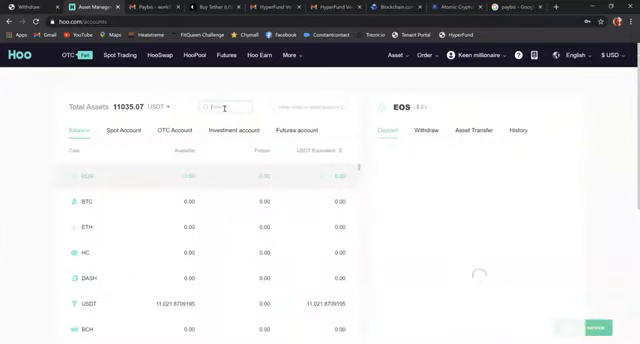
{"action": "type", "text": "mof"}
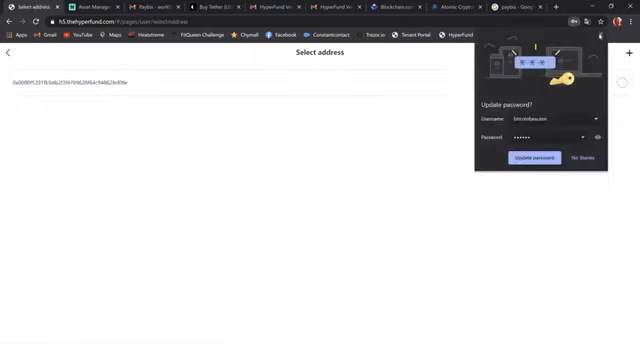
Step: Add a pasted wallet address to the saved withdrawal addresses and select it
{"action": "left_click", "coordinate": [580, 160]}
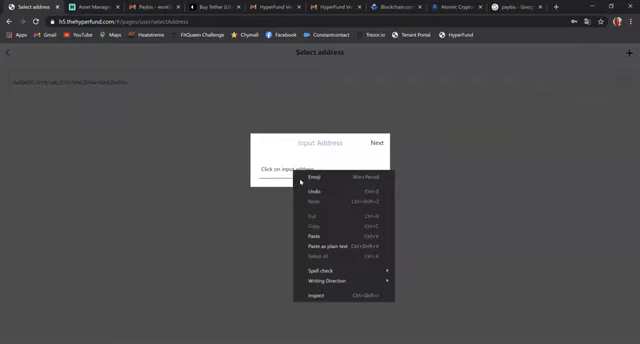
{"action": "left_click", "coordinate": [312, 232]}
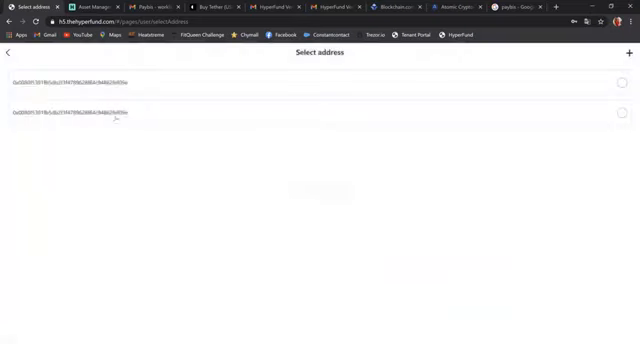
{"action": "left_click", "coordinate": [622, 82]}
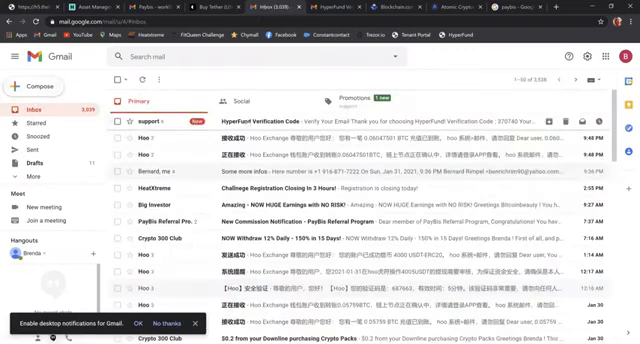
Step: Open the top HyperFund Verification Code email in the Gmail inbox
{"action": "left_click", "coordinate": [290, 124]}
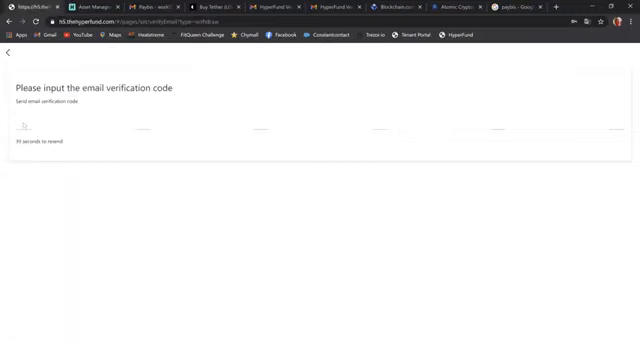
Step: Enter the six-digit email code so the MEP withdrawal shows as pending in Withdrawal Records
{"action": "type", "text": "370"}
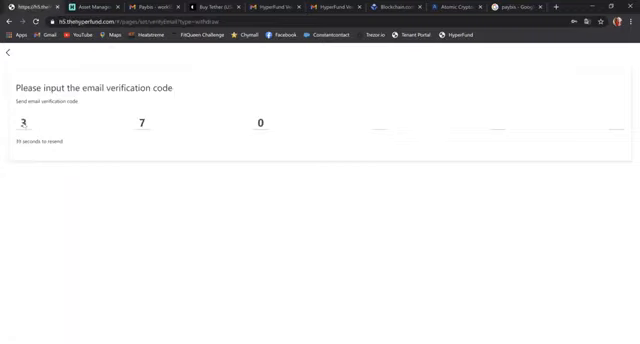
{"action": "type", "text": "740"}
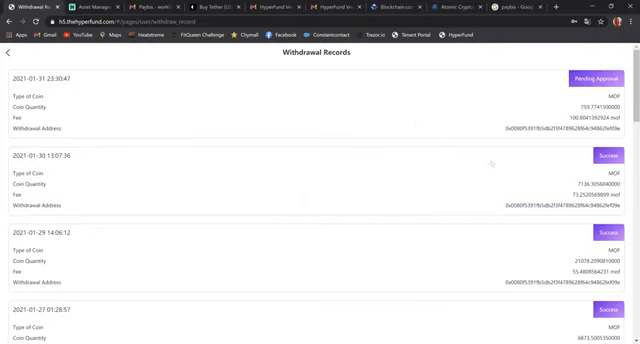
{"action": "scroll", "scroll_direction": "down", "scroll_amount": 3}
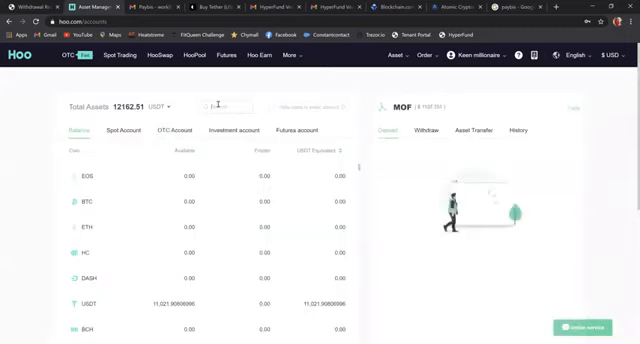
Step: Open the Asset Transfer tab for MOF in Hoo's assets panel
{"action": "left_click", "coordinate": [408, 132]}
{"action": "type", "text": "mof"}
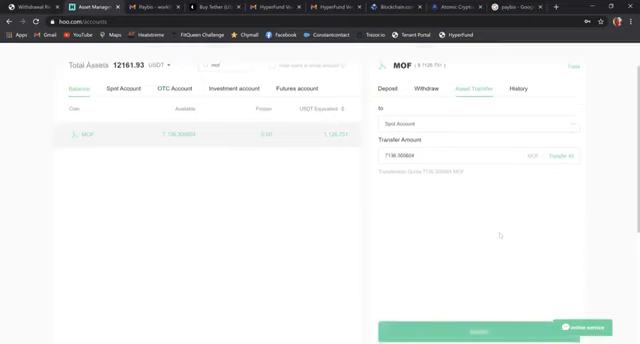
Step: Transfer the MOF balance into the spot account and confirm it went through
{"action": "scroll", "scroll_direction": "down", "scroll_amount": 3}
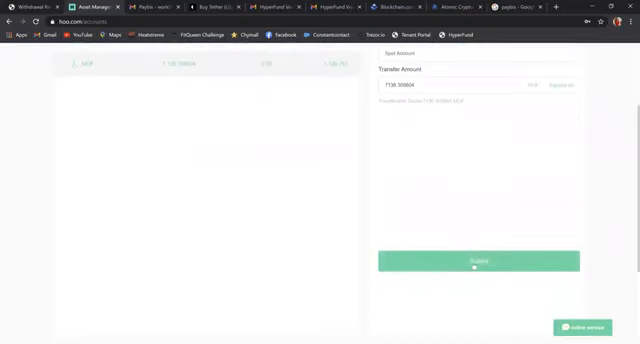
{"action": "left_click", "coordinate": [476, 260]}
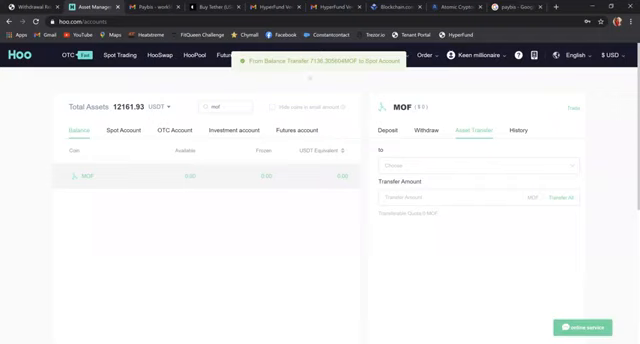
{"action": "mouse_move", "coordinate": [144, 210]}
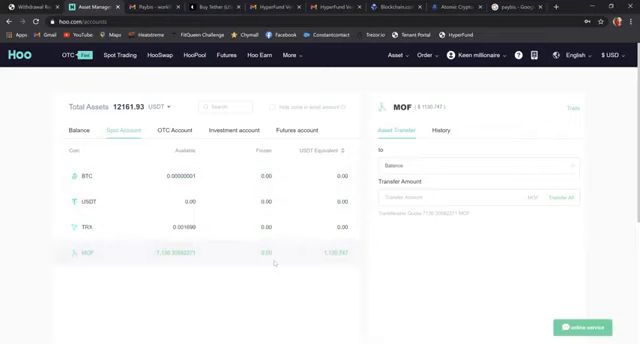
{"action": "mouse_move", "coordinate": [344, 262]}
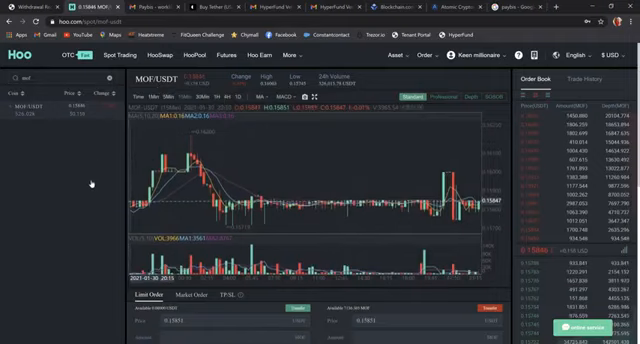
Step: Bring the MOF/USDT order entry area into view on the trading page
{"action": "scroll", "scroll_direction": "down", "scroll_amount": 3}
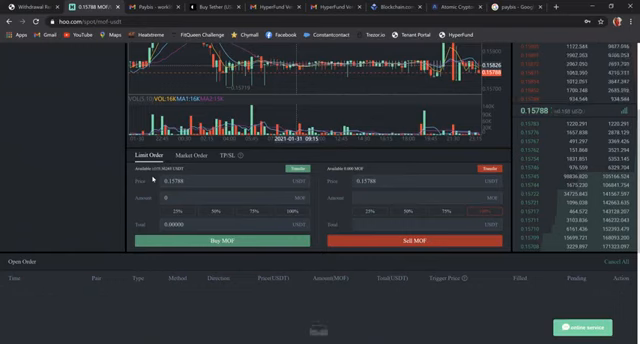
{"action": "mouse_move", "coordinate": [210, 302]}
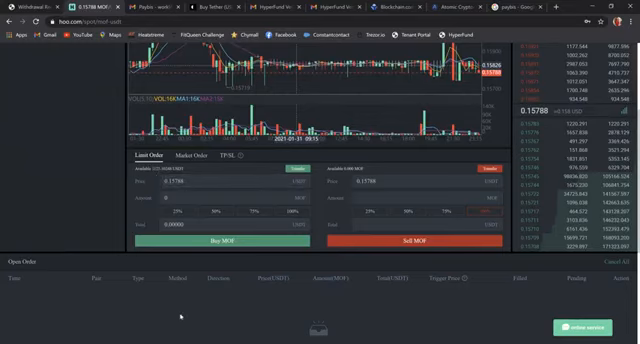
{"action": "scroll", "scroll_direction": "down", "scroll_amount": 3}
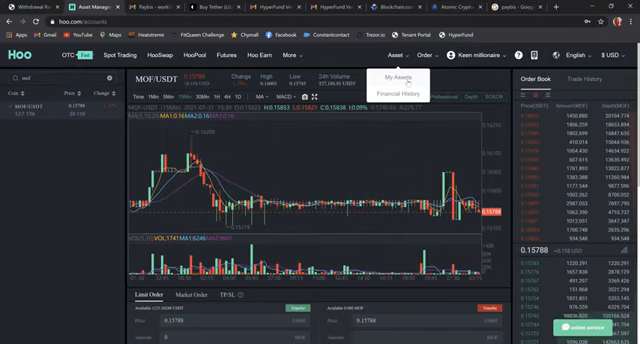
Step: Show My Assets on the Spot Account holdings with the BTC transfer form alongside
{"action": "left_click", "coordinate": [390, 76]}
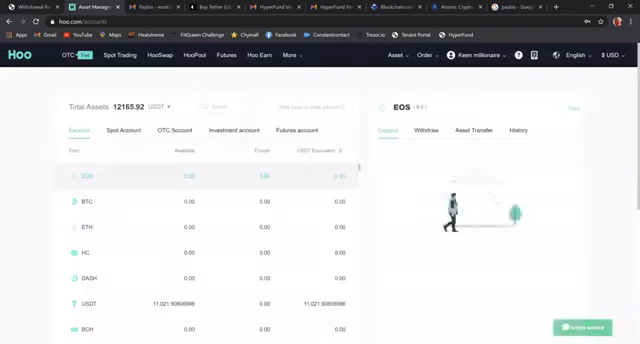
{"action": "left_click", "coordinate": [388, 128]}
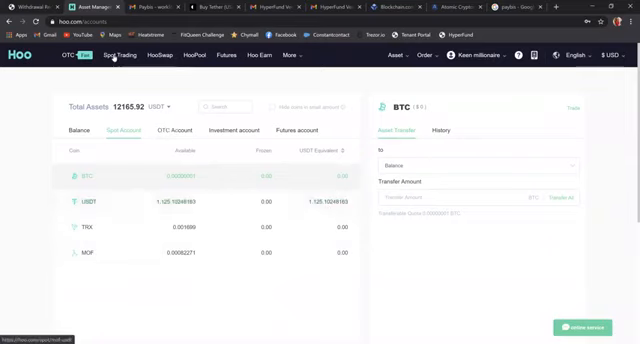
Step: Go to Spot Trading to land on the BTC/USDT market with its chart and order book
{"action": "left_click", "coordinate": [116, 56]}
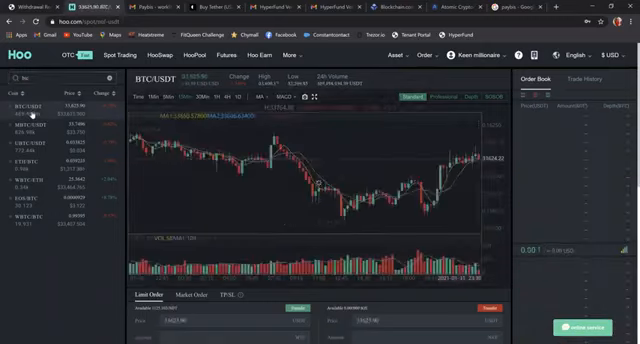
Step: Bring the Buy BTC and Sell BTC order panels fully into view
{"action": "scroll", "scroll_direction": "down", "scroll_amount": 3}
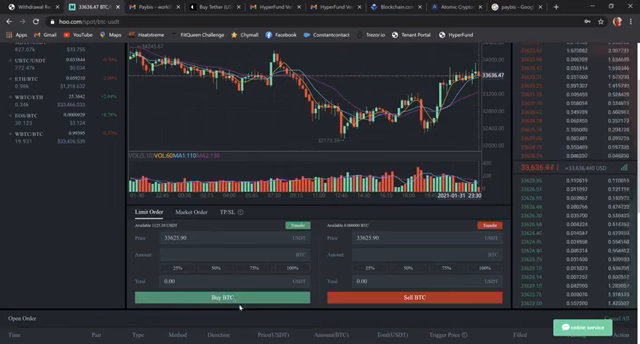
{"action": "mouse_move", "coordinate": [234, 306]}
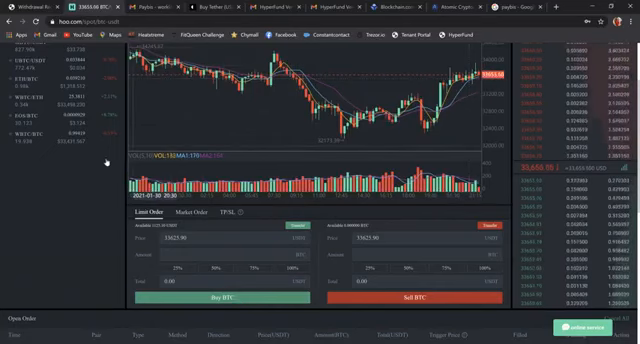
Step: Return to My Assets on the Spot Account holdings with the USDT transfer form showing
{"action": "left_click", "coordinate": [296, 54]}
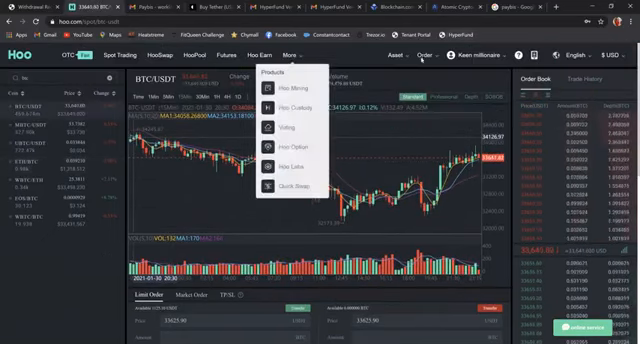
{"action": "left_click", "coordinate": [400, 54]}
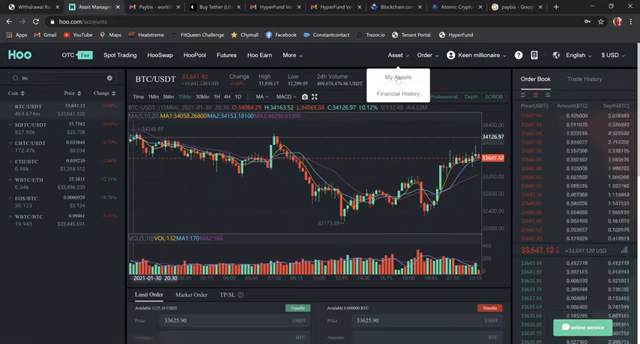
{"action": "left_click", "coordinate": [390, 76]}
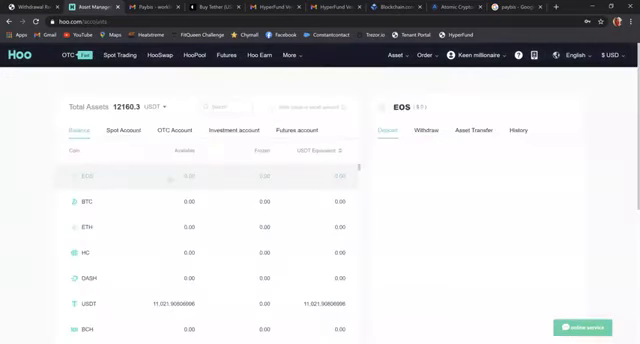
{"action": "left_click", "coordinate": [388, 130]}
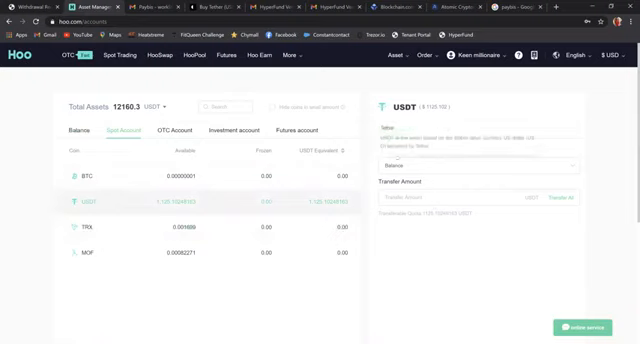
Step: Focus the Transfer Amount field of the USDT transfer to Balance
{"action": "left_click", "coordinate": [398, 124]}
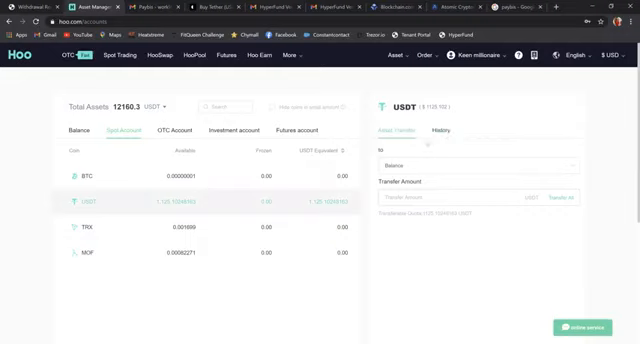
{"action": "mouse_move", "coordinate": [460, 148]}
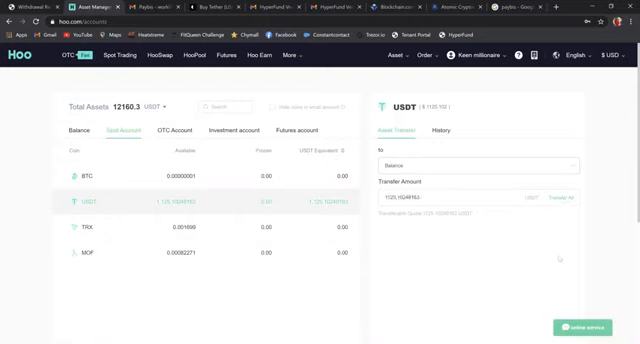
Step: Show USDT's deposit address and QR code in Balance, filtering the coin list by 'usdt'
{"action": "left_click", "coordinate": [72, 132]}
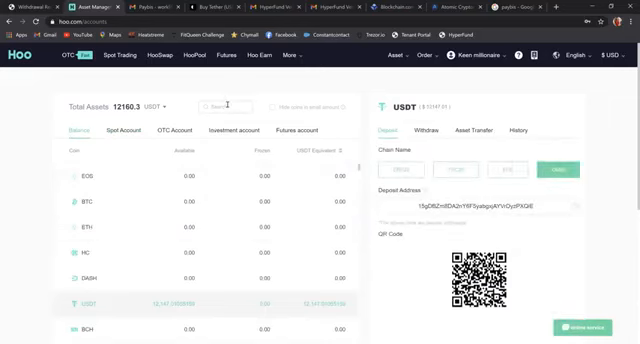
{"action": "type", "text": "usdt"}
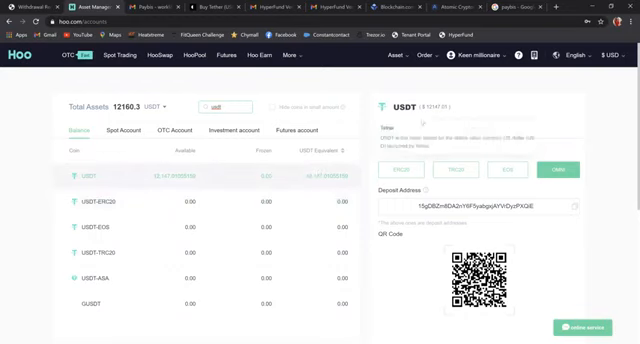
Step: Cycle through USDT's deposit chains and settle on the ERC20 network with the 0x address
{"action": "left_click", "coordinate": [388, 124]}
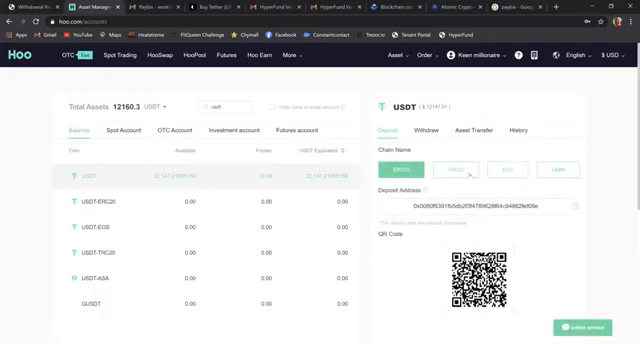
{"action": "left_click", "coordinate": [454, 166]}
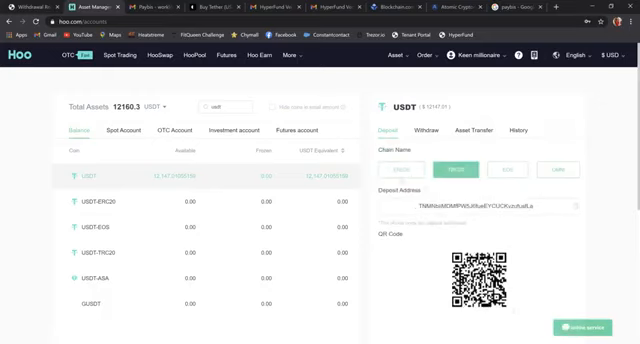
{"action": "left_click", "coordinate": [406, 172]}
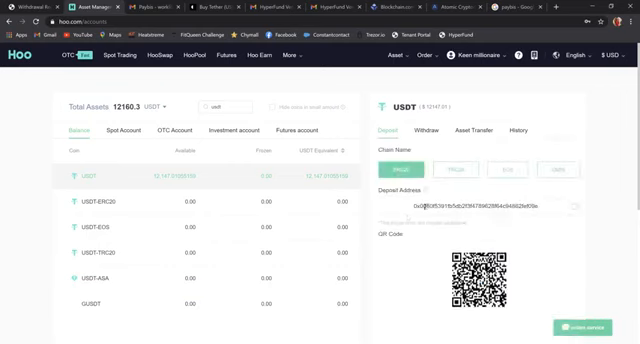